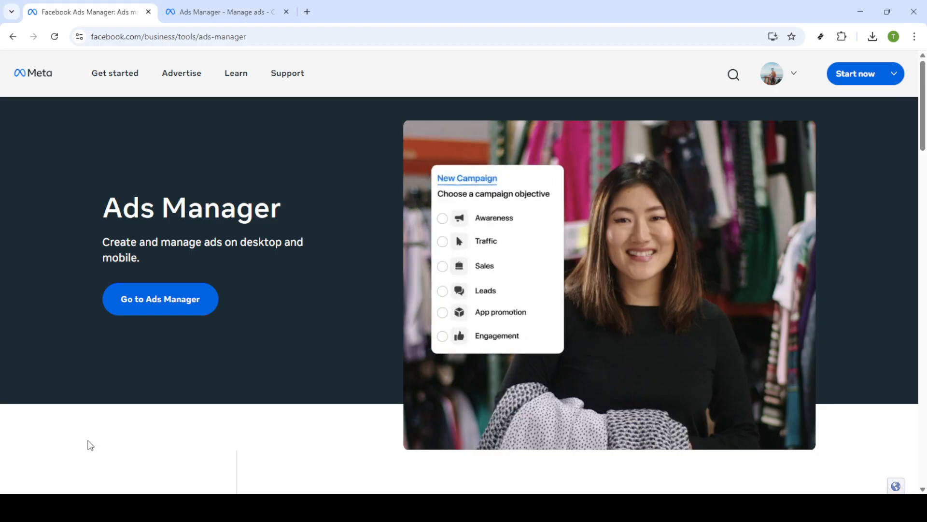
# - Enter Ads Manager for the ad account and dismiss the Add payment method notice
pyautogui.click(442, 265)
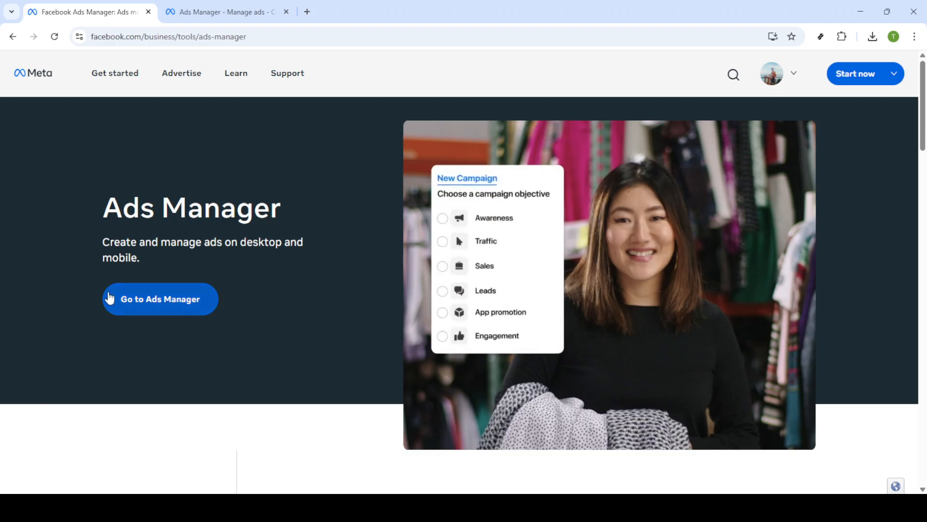
pyautogui.click(442, 266)
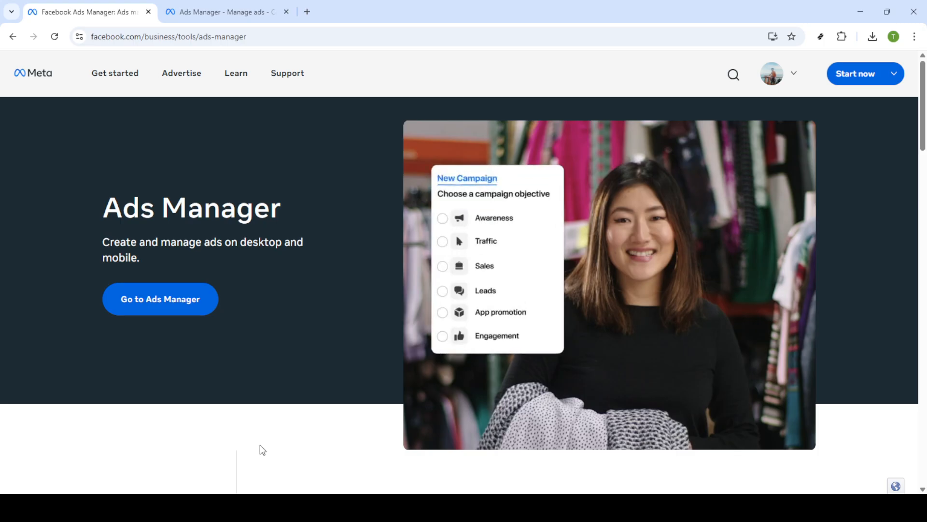
pyautogui.click(443, 267)
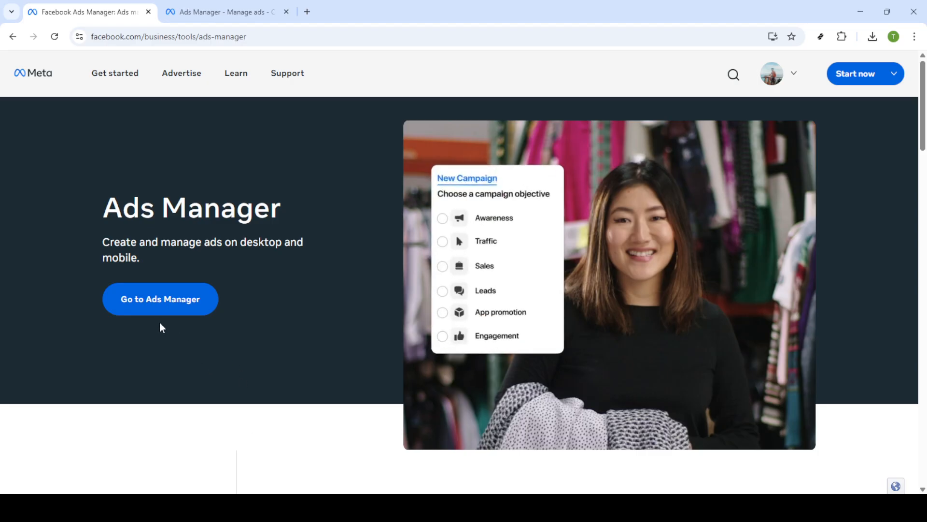
pyautogui.click(442, 266)
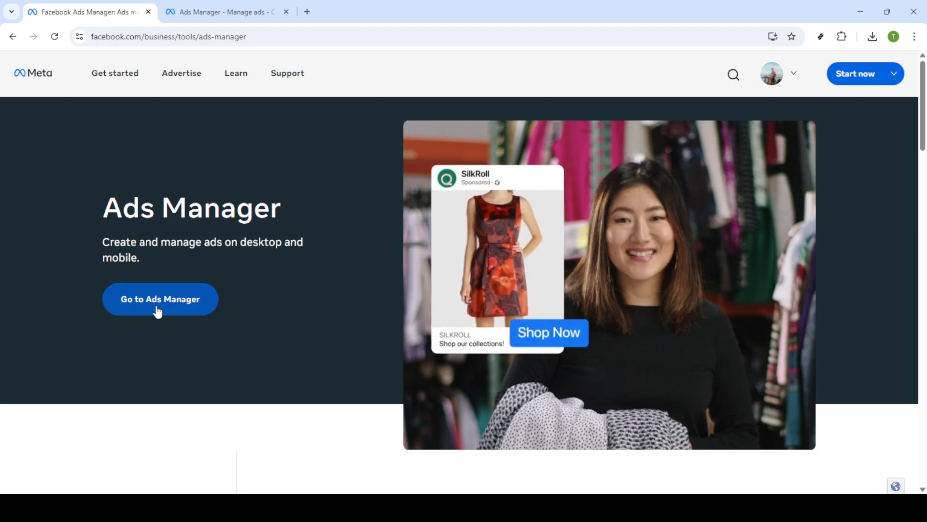
pyautogui.click(159, 298)
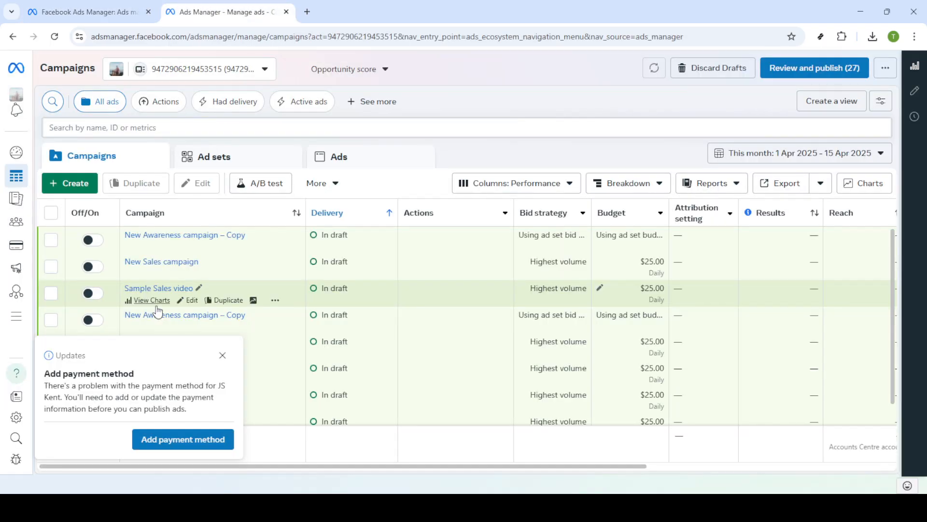
pyautogui.click(222, 354)
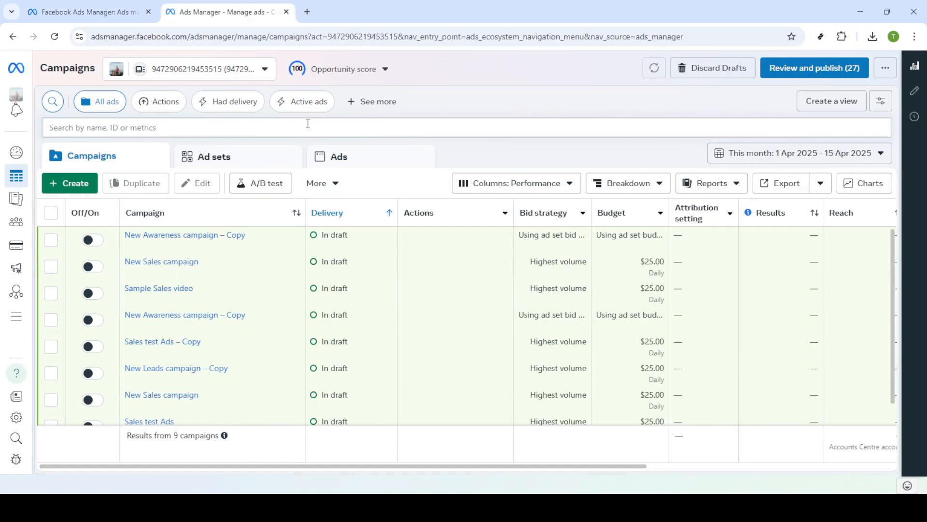
pyautogui.click(339, 156)
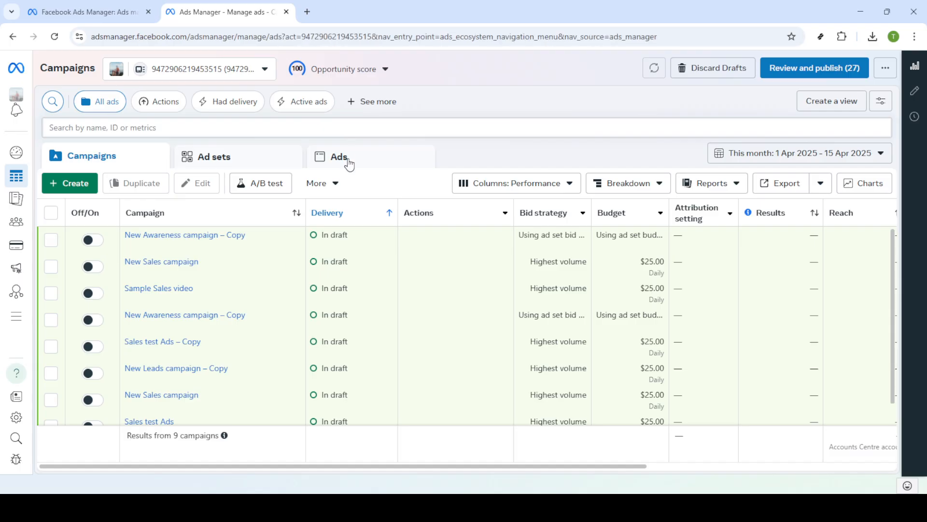
# - Select 'Sample Sales video Ad' in the ads list and choose Edit on it
pyautogui.click(339, 157)
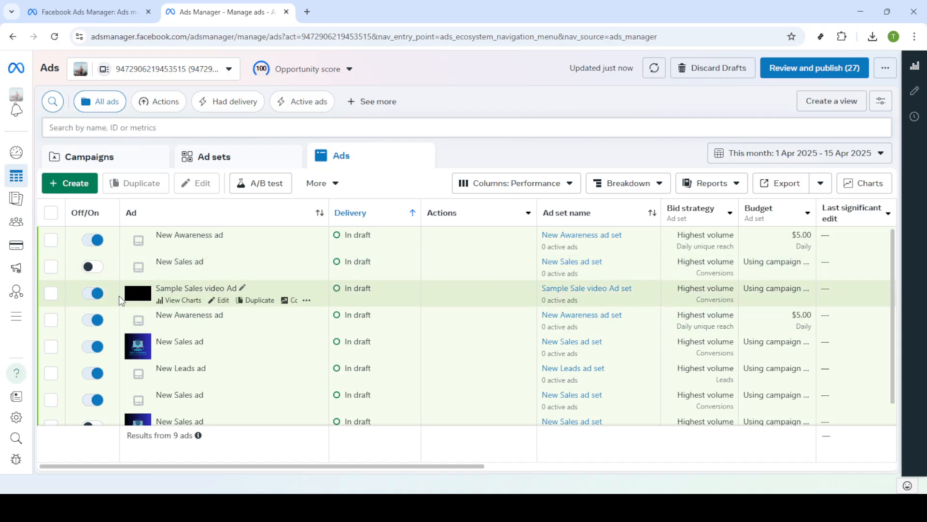
pyautogui.click(51, 303)
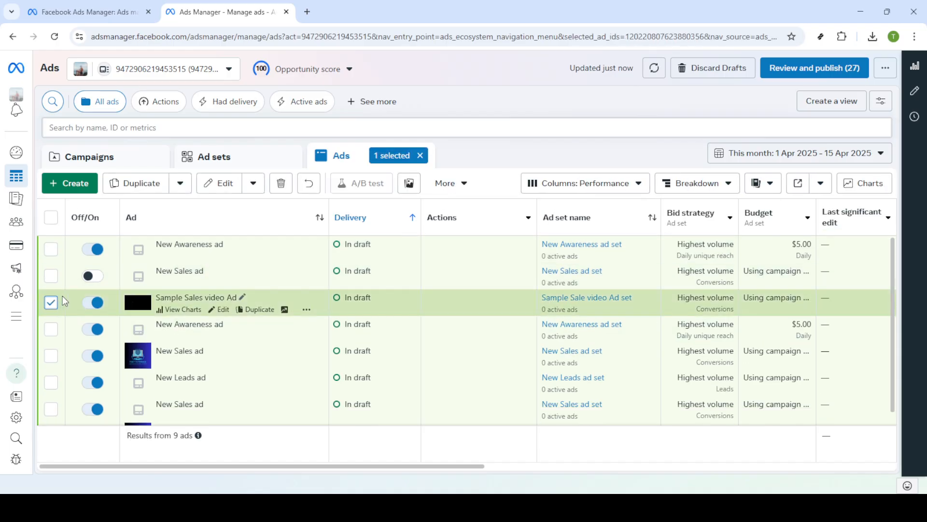
pyautogui.moveTo(428, 192)
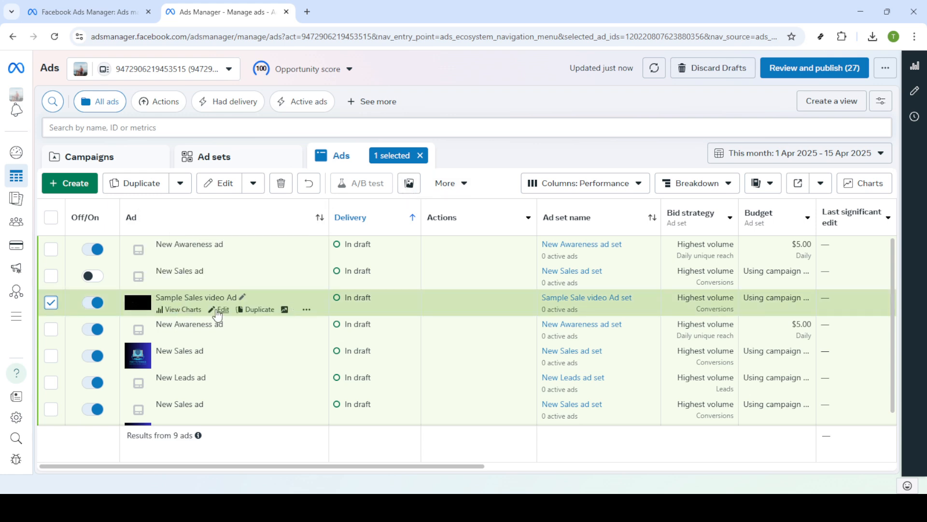
pyautogui.click(220, 309)
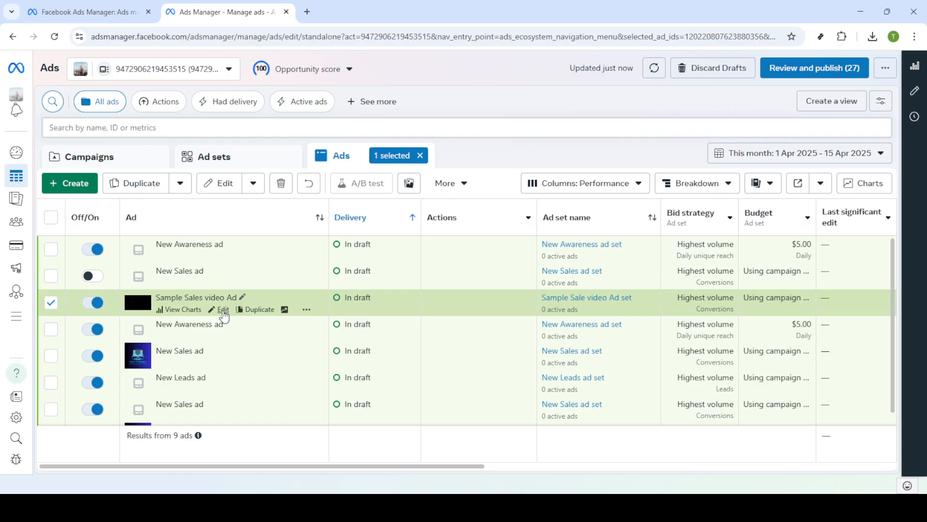
# - Scroll the ad editor through Ad setup and Ad creative down to the Tracking section
pyautogui.click(222, 310)
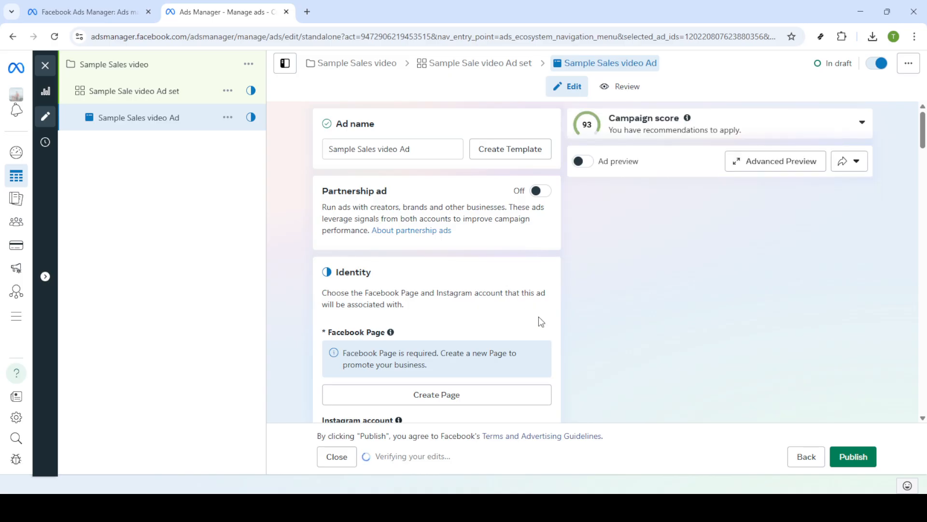
pyautogui.scroll(-3)
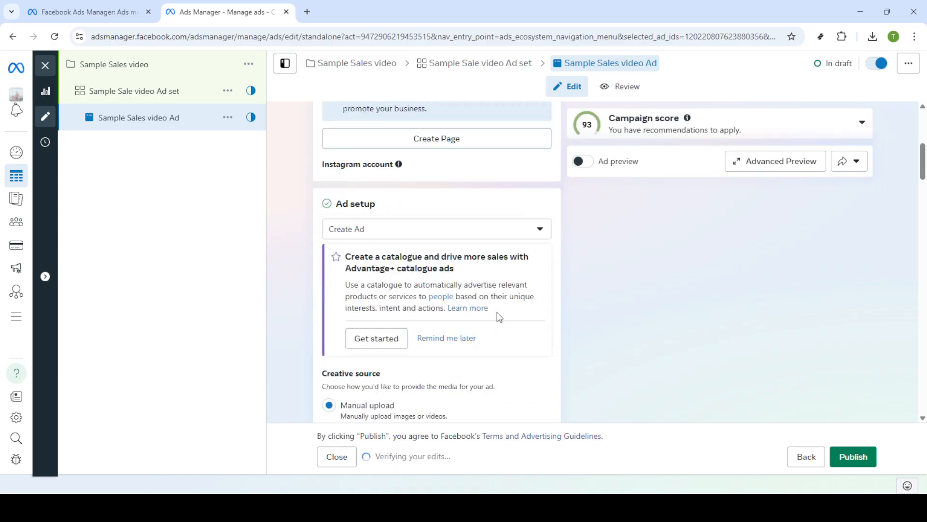
pyautogui.scroll(-3)
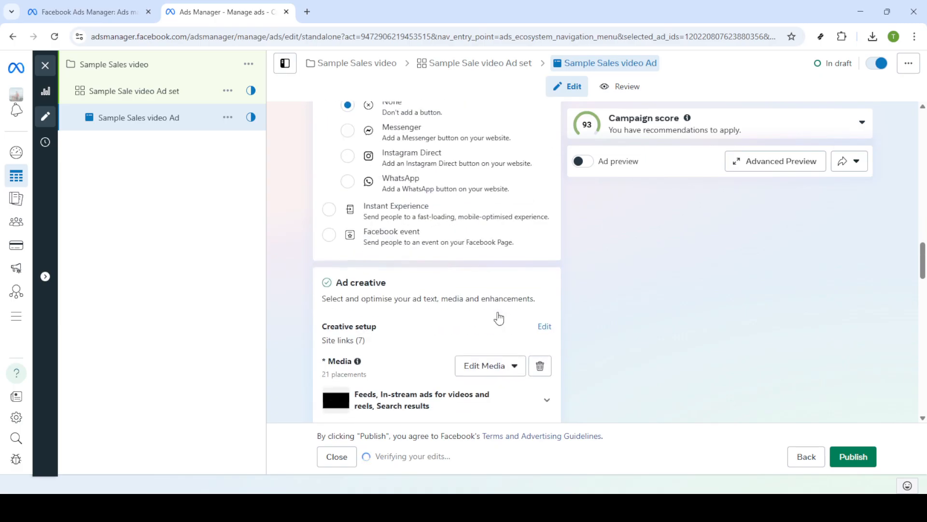
pyautogui.scroll(-3)
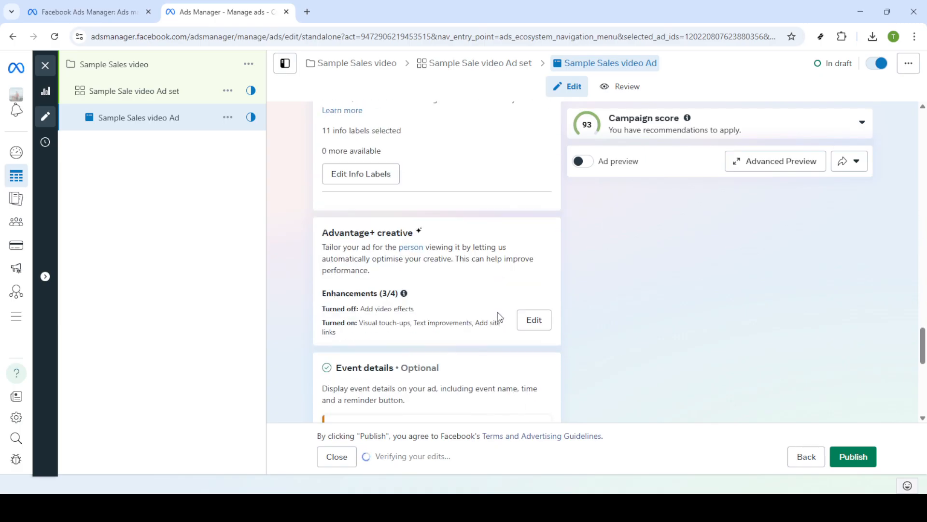
pyautogui.scroll(-3)
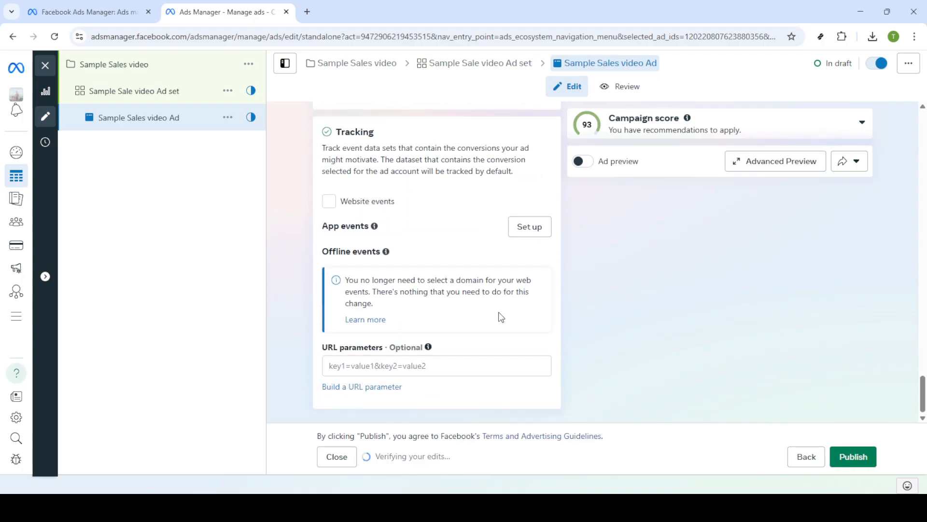
pyautogui.moveTo(192, 191)
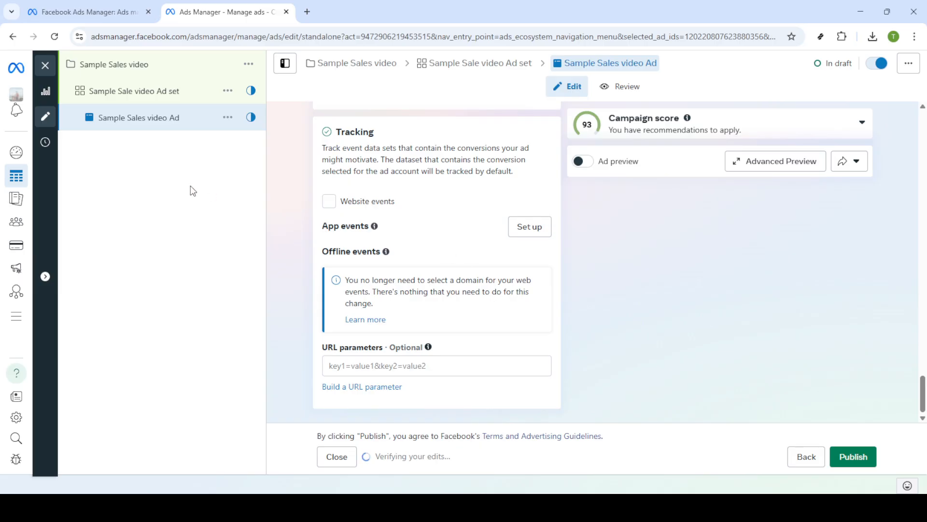
pyautogui.moveTo(339, 160)
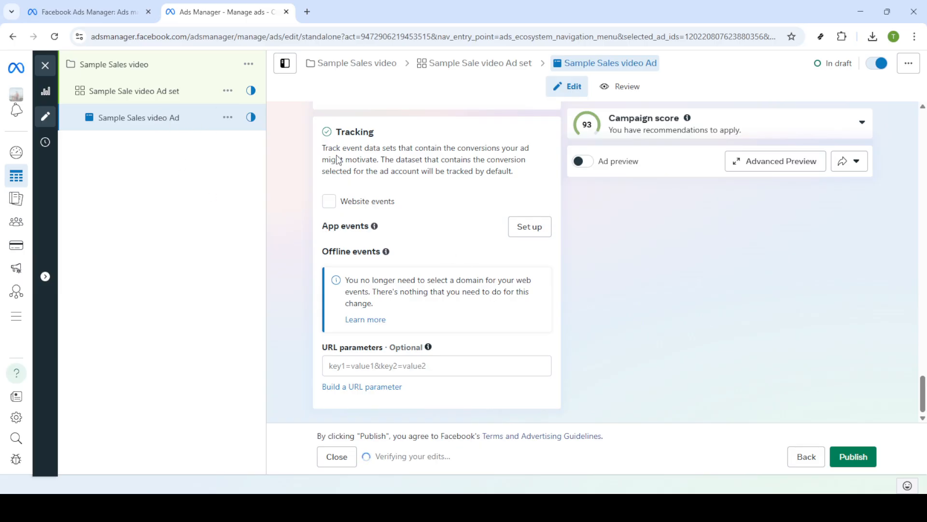
pyautogui.moveTo(473, 245)
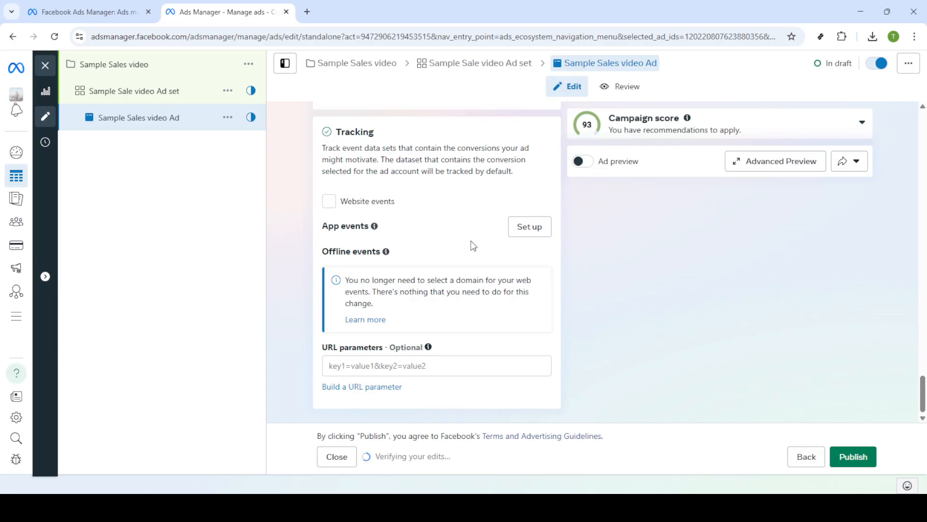
# - Show the share-preview menu with Share a link and Send notification to Facebook
pyautogui.click(857, 162)
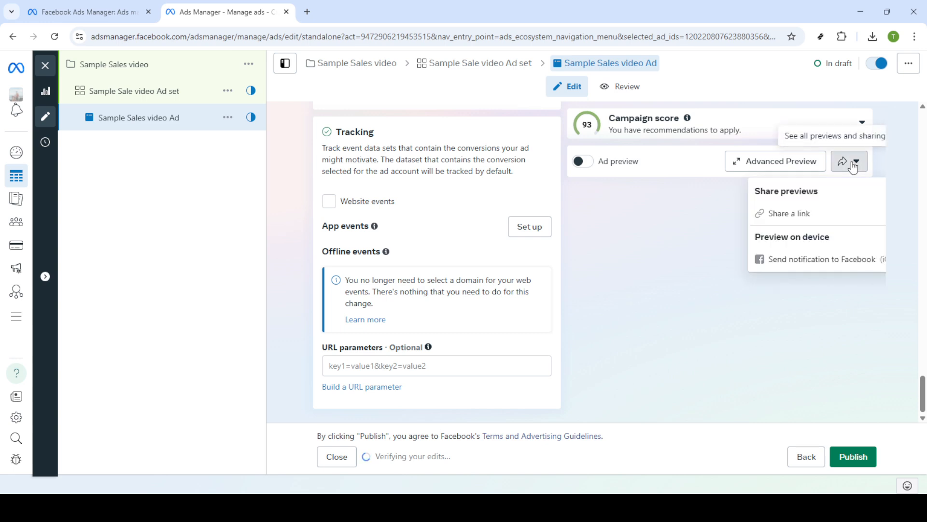
pyautogui.moveTo(805, 259)
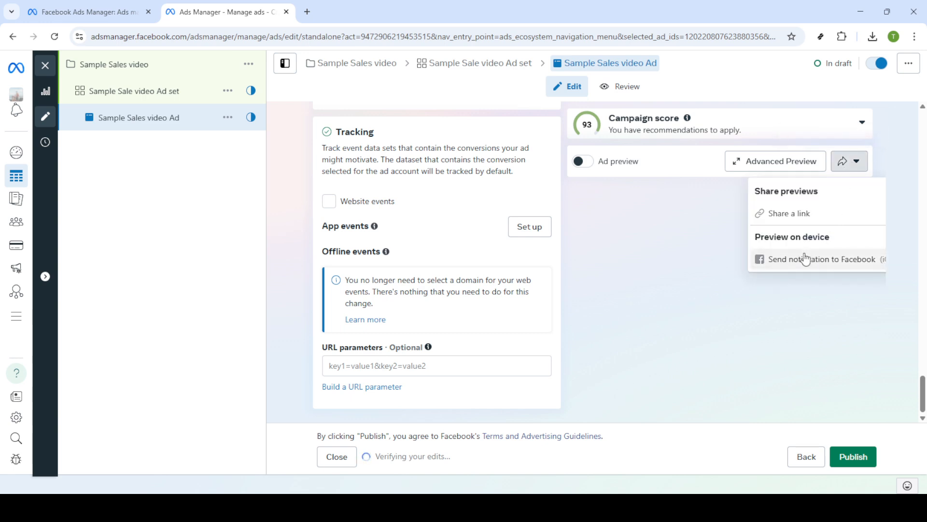
pyautogui.moveTo(792, 261)
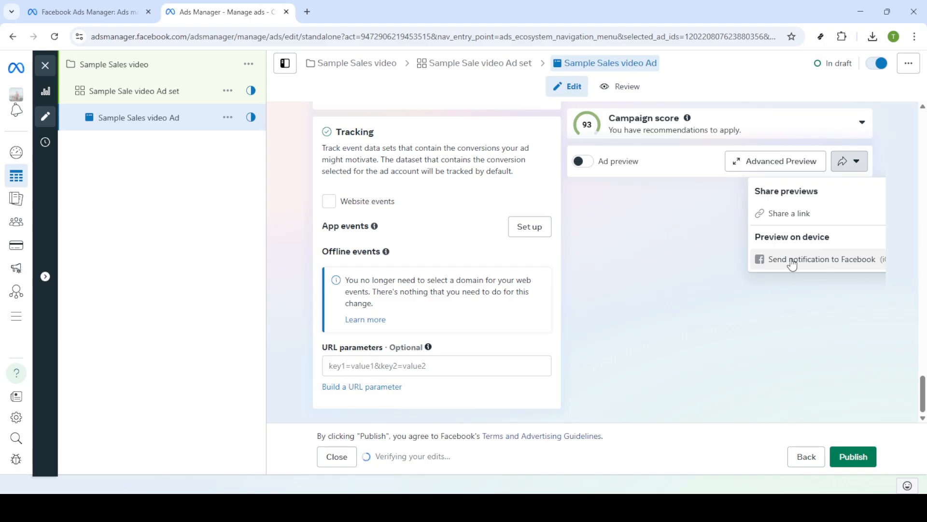
pyautogui.moveTo(800, 265)
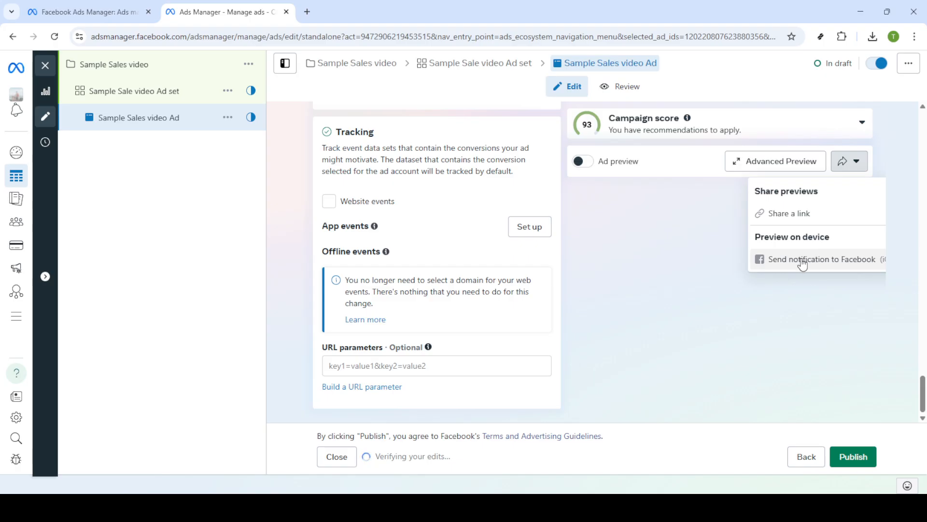
pyautogui.moveTo(787, 286)
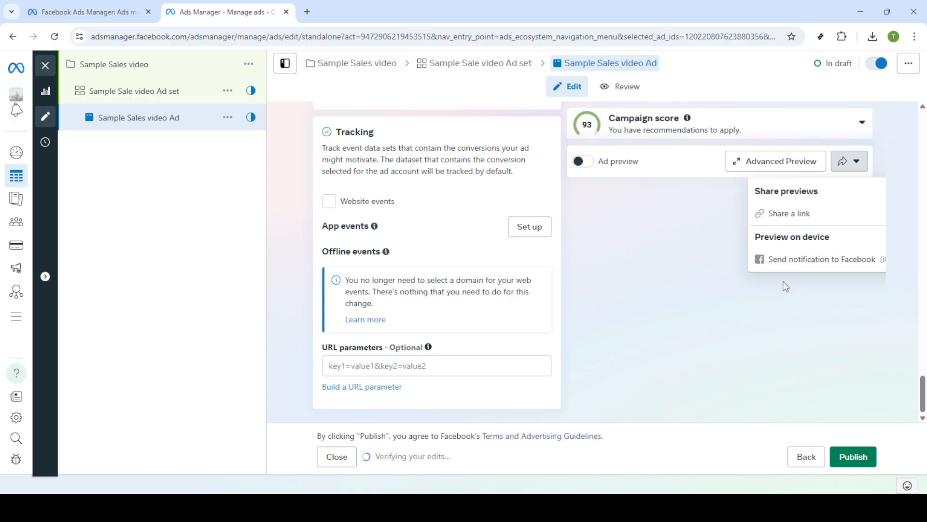
pyautogui.moveTo(837, 239)
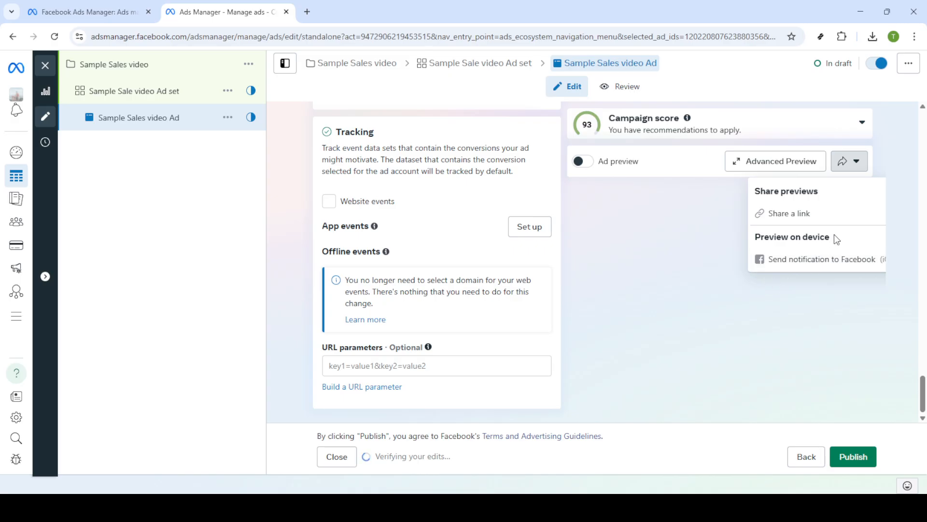
pyautogui.moveTo(839, 239)
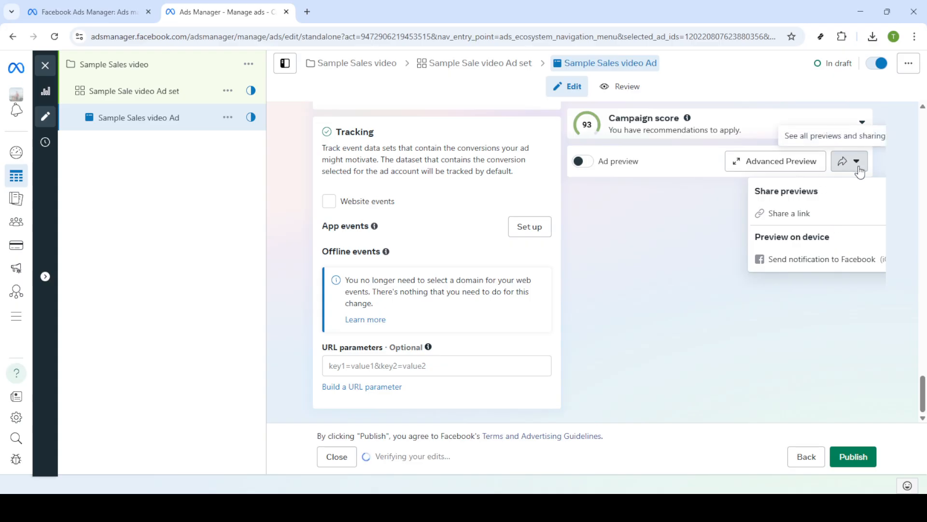
pyautogui.moveTo(855, 249)
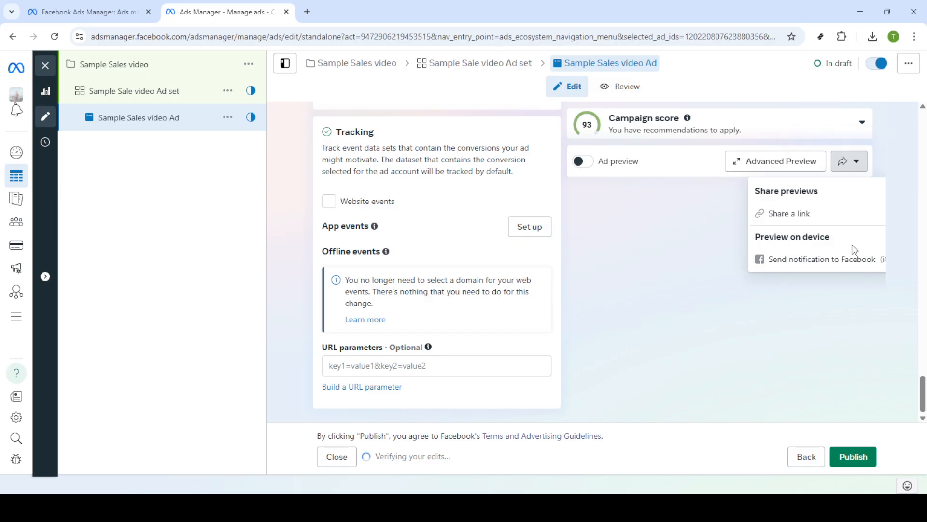
pyautogui.moveTo(799, 251)
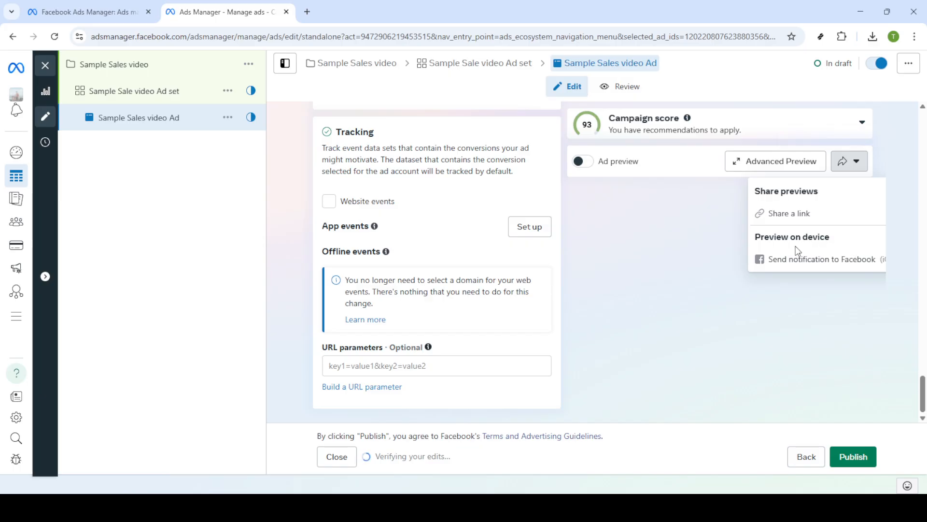